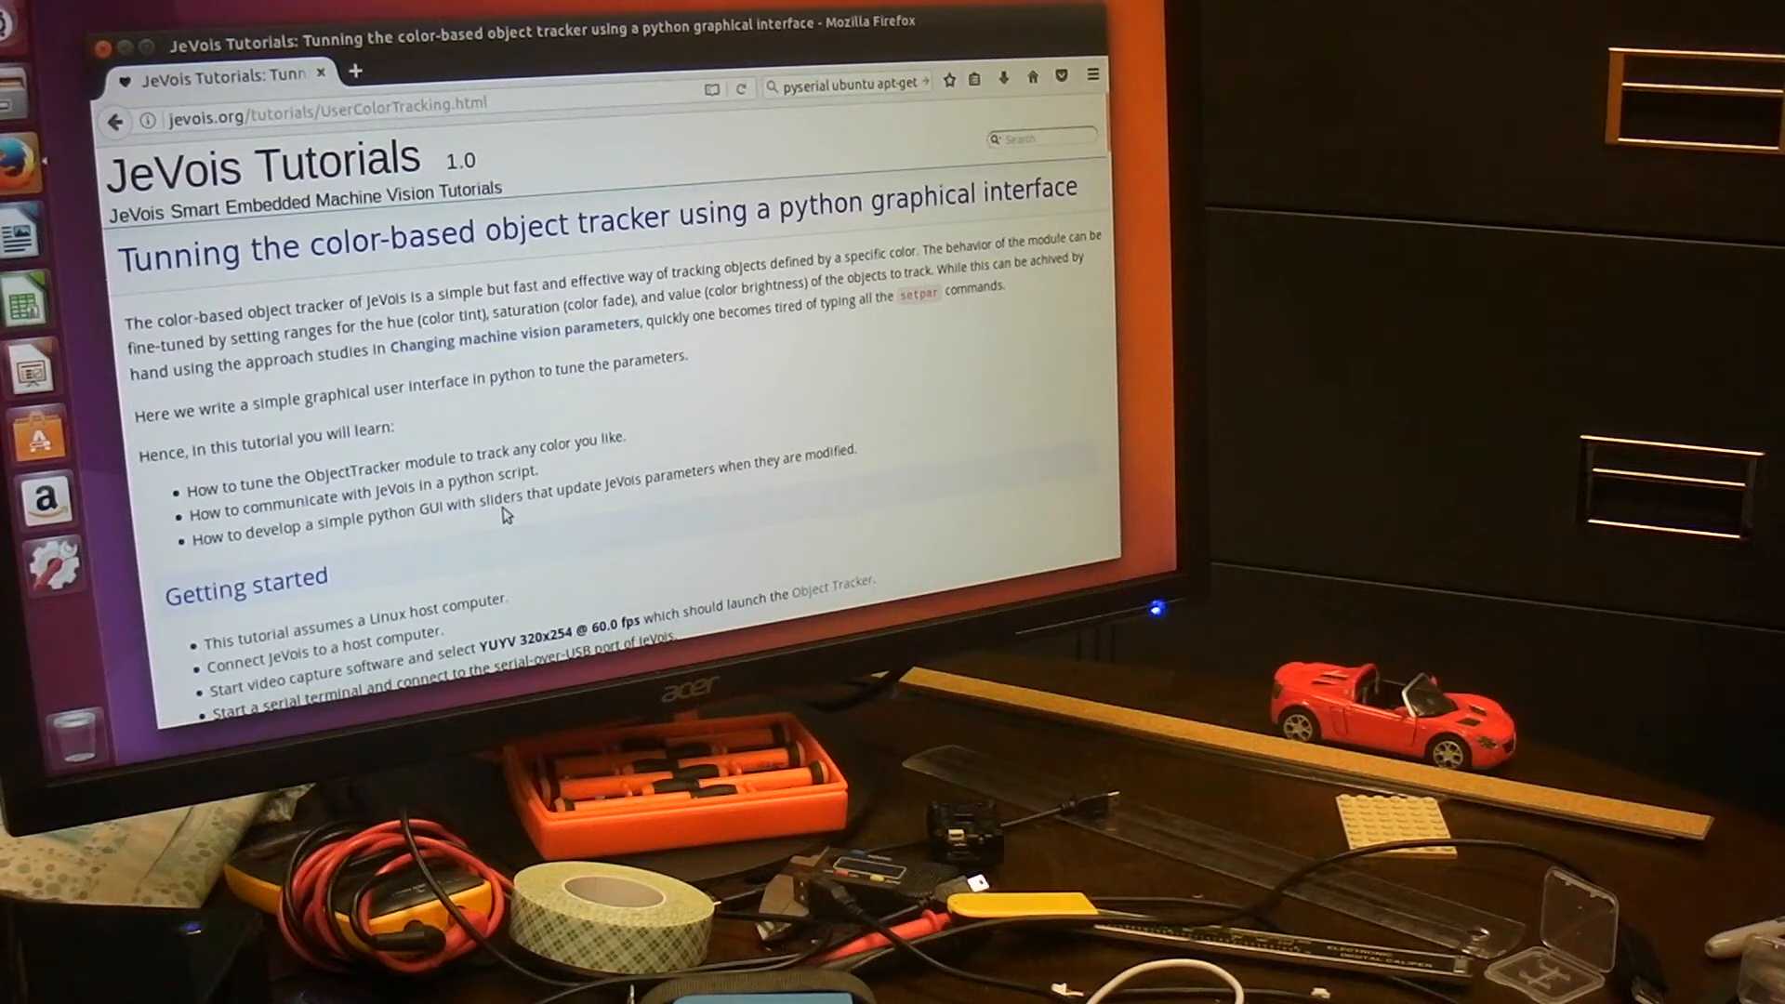
mouse_move(797, 416)
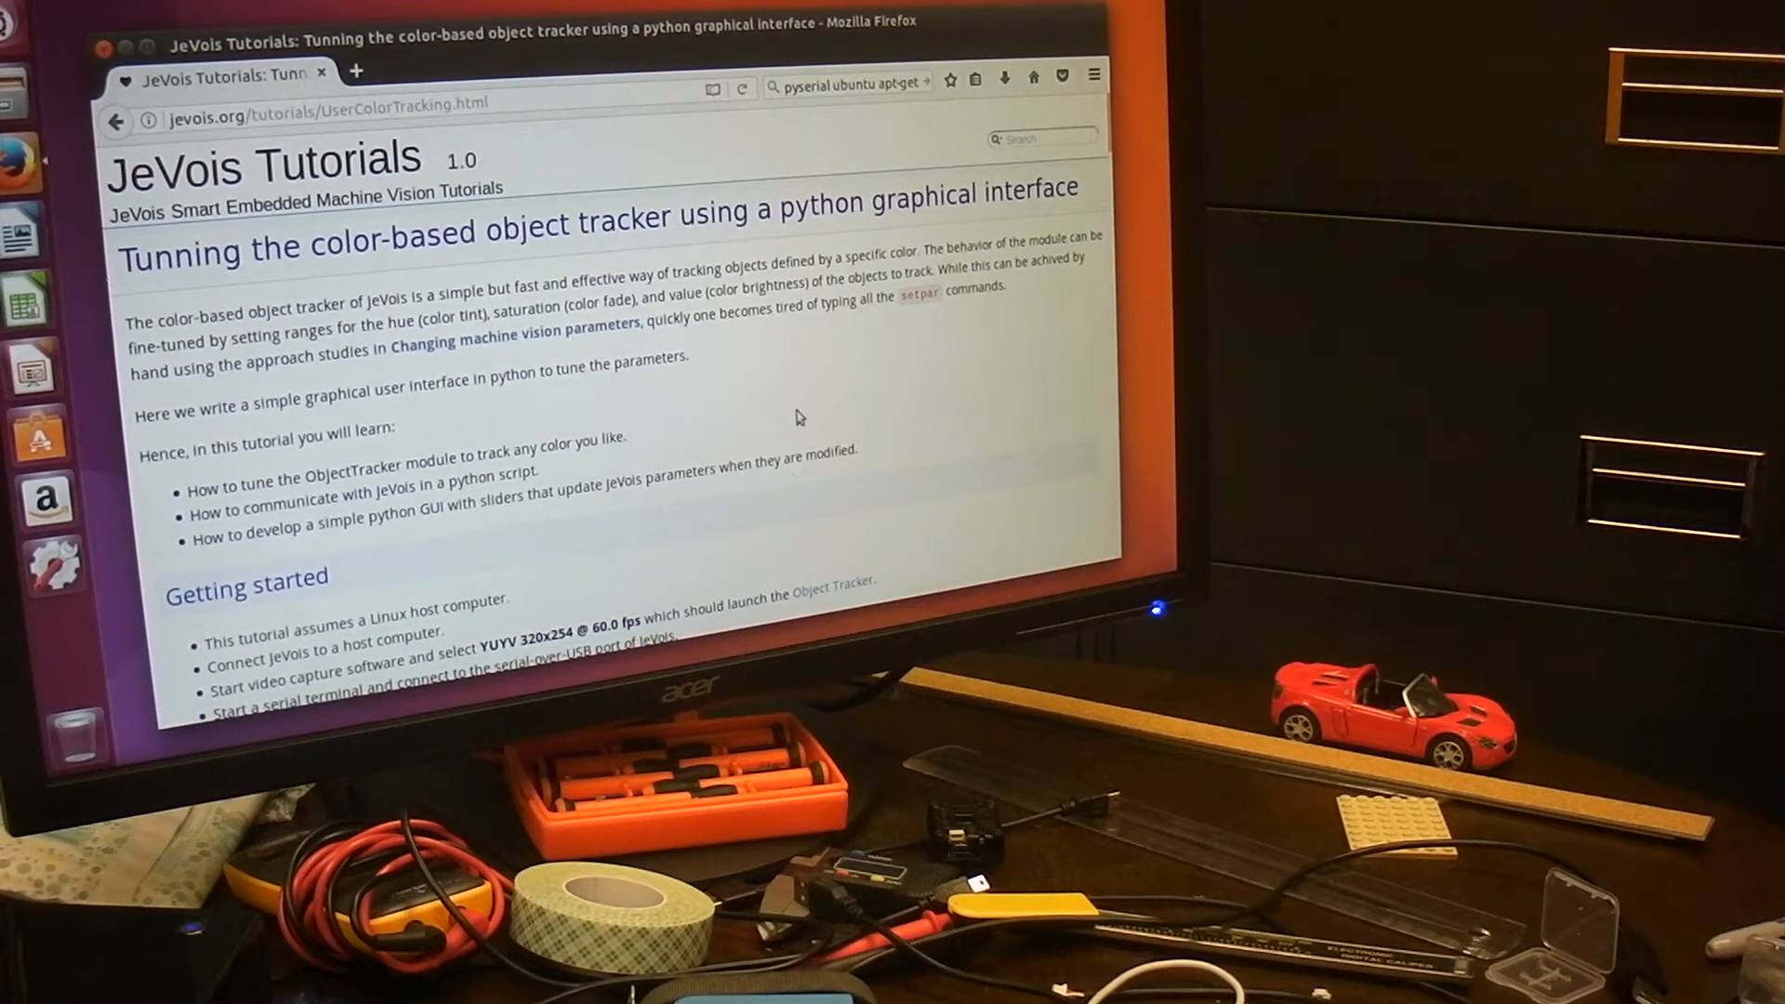
Step: Scroll the JeVois tutorial page down to the Getting started section
scroll("down", 3)
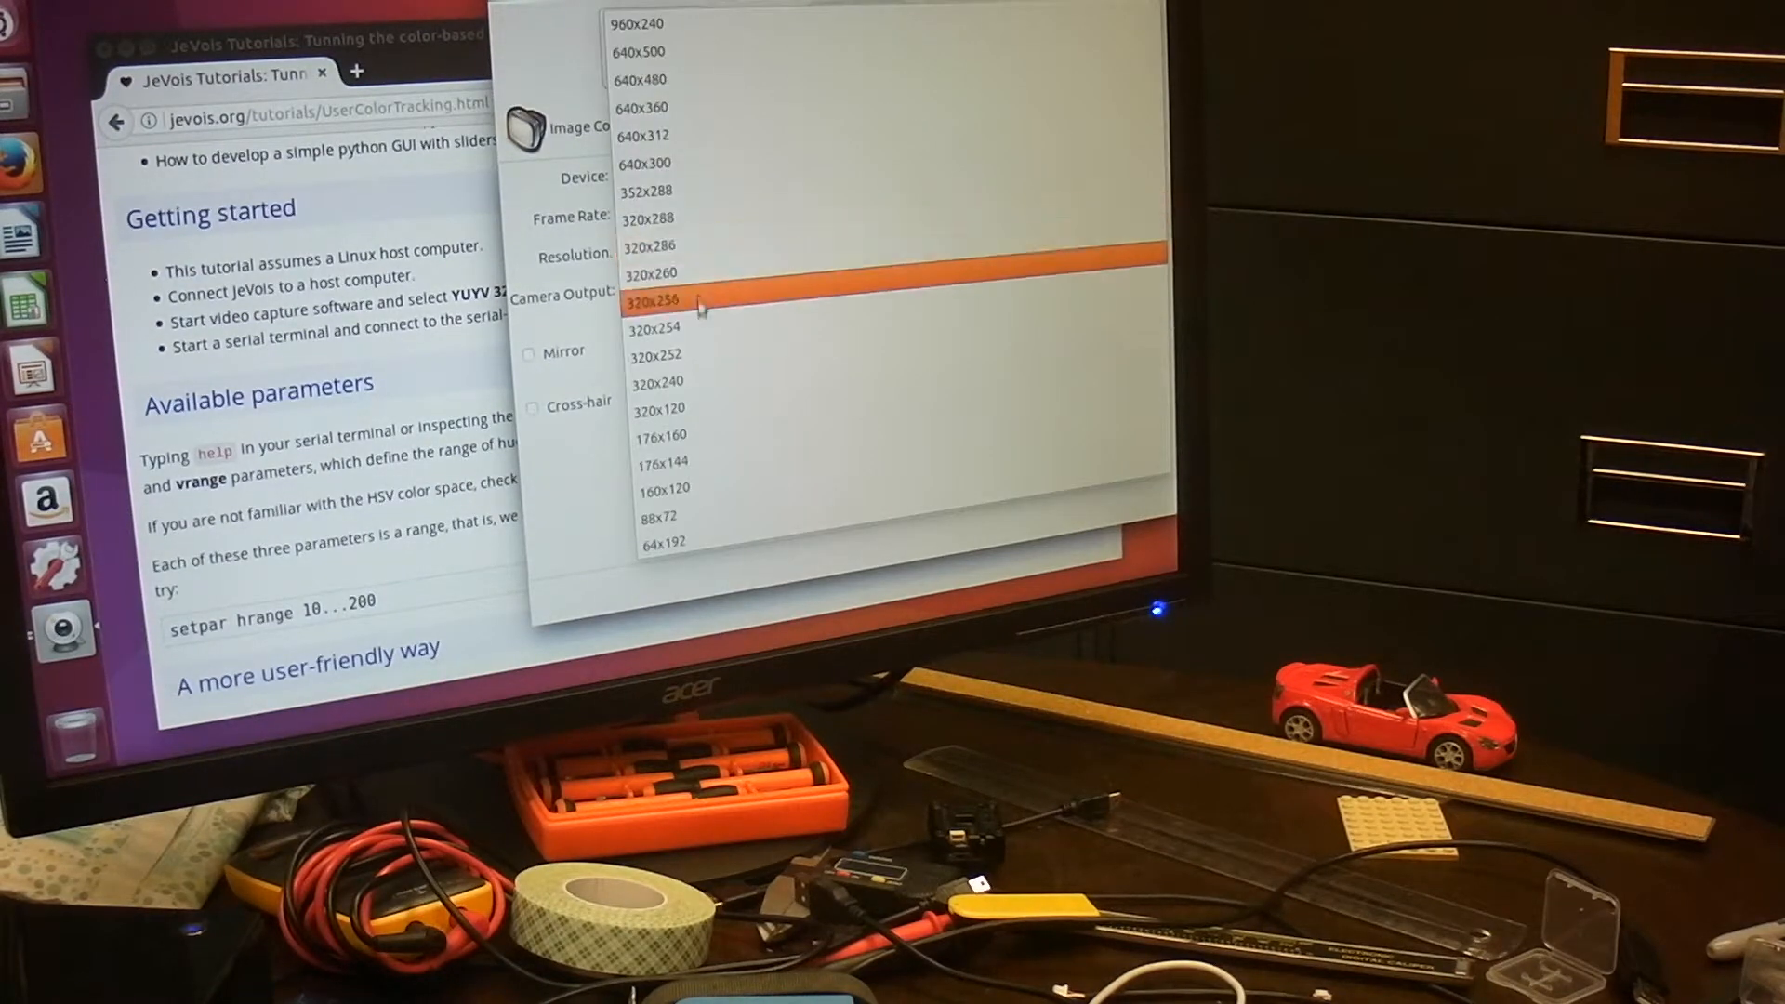
Step: Select the 320x254 camera output resolution for the Object Tracker in guvcview
left_click(650, 301)
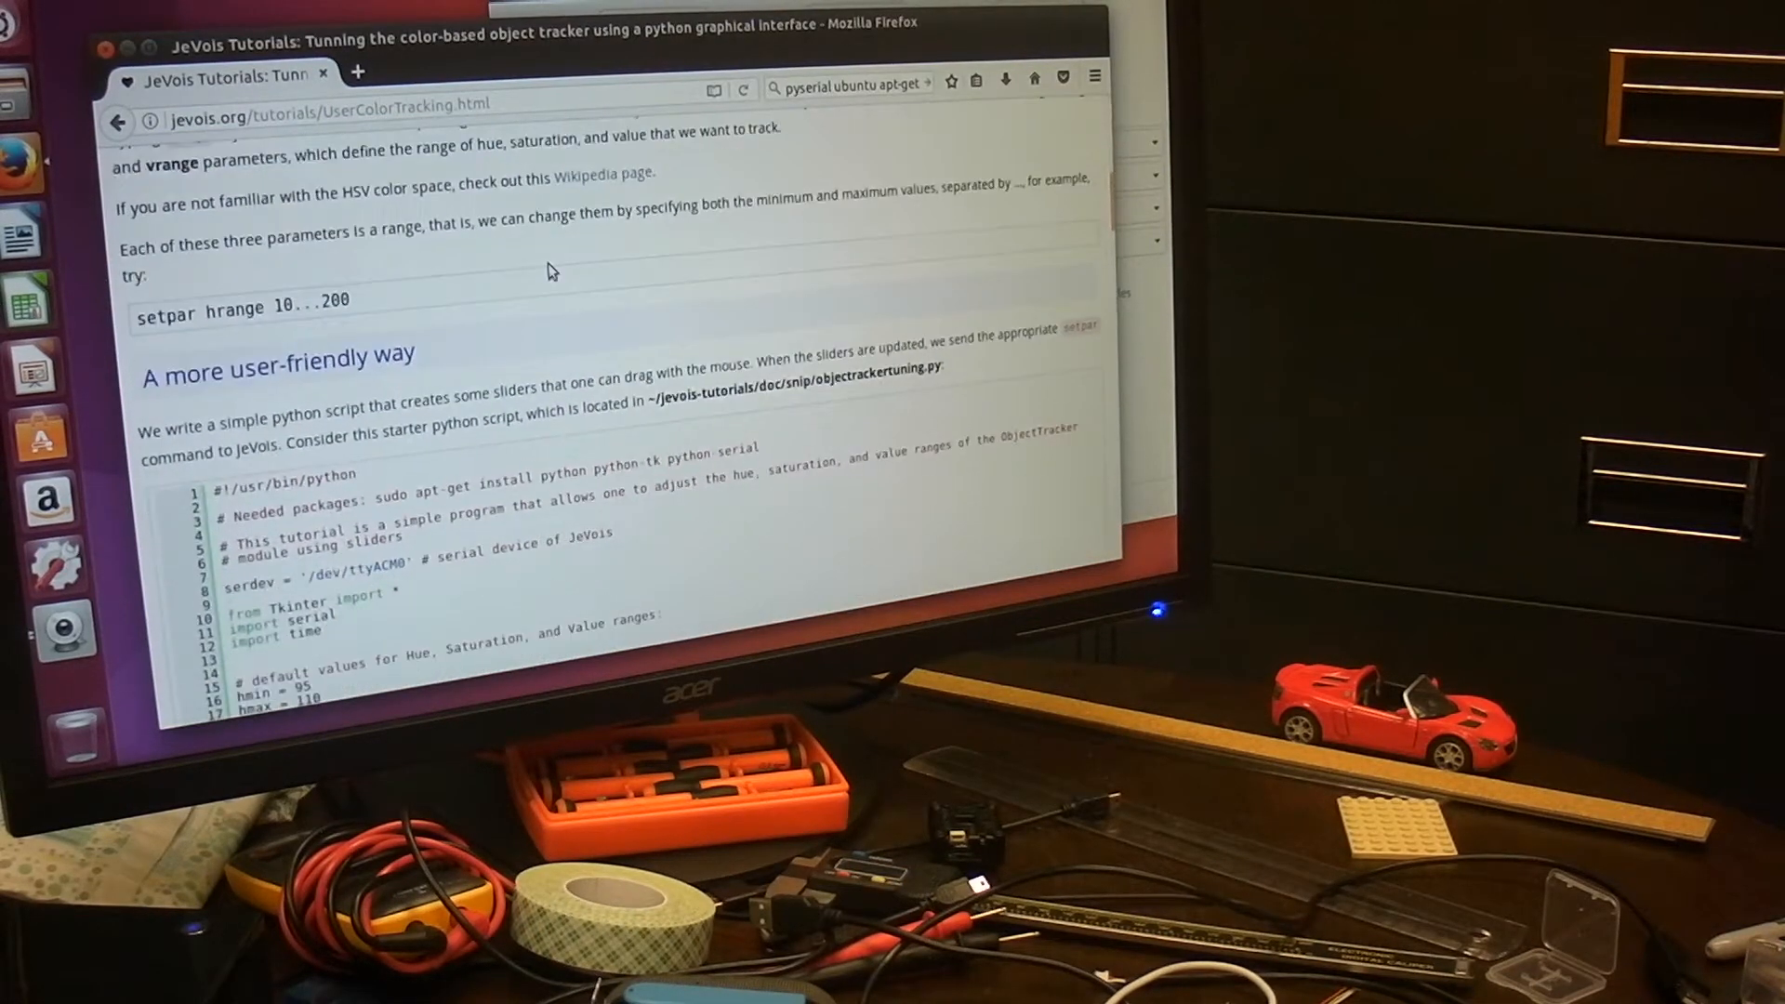
Step: Scroll through the slider tuning script listing down to line 120, mainloop()
scroll("down", 3)
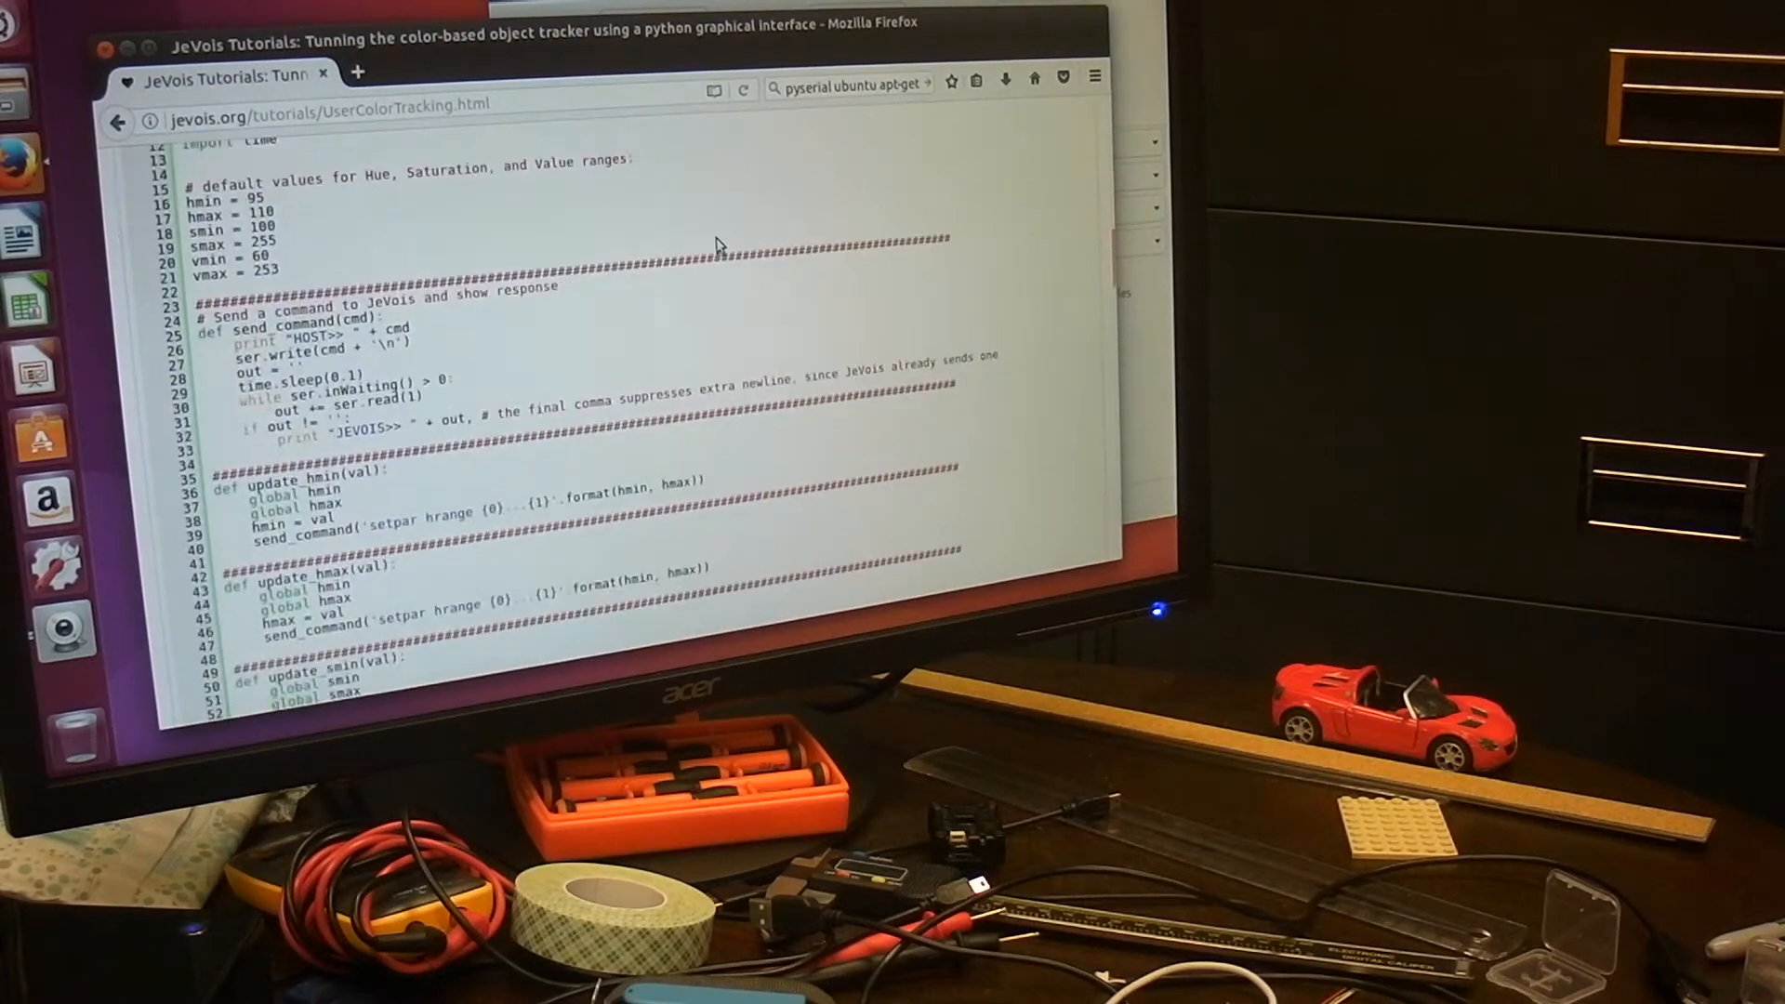
scroll("down", 3)
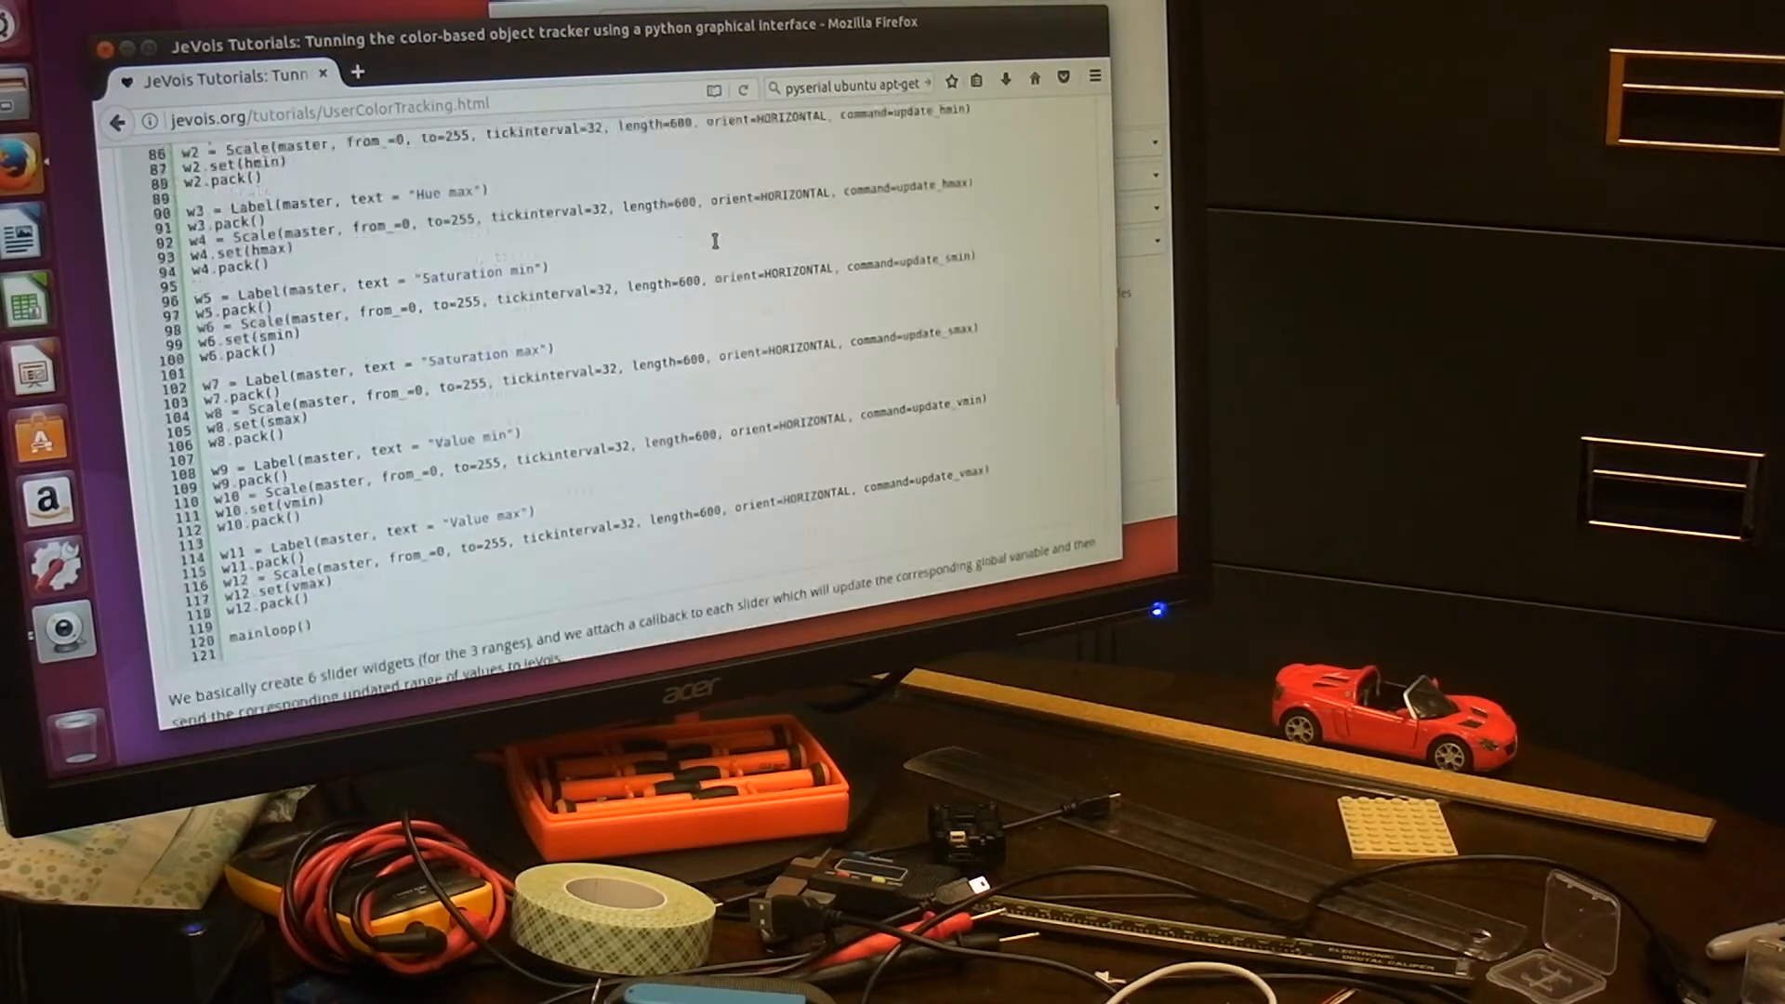
scroll("down", 3)
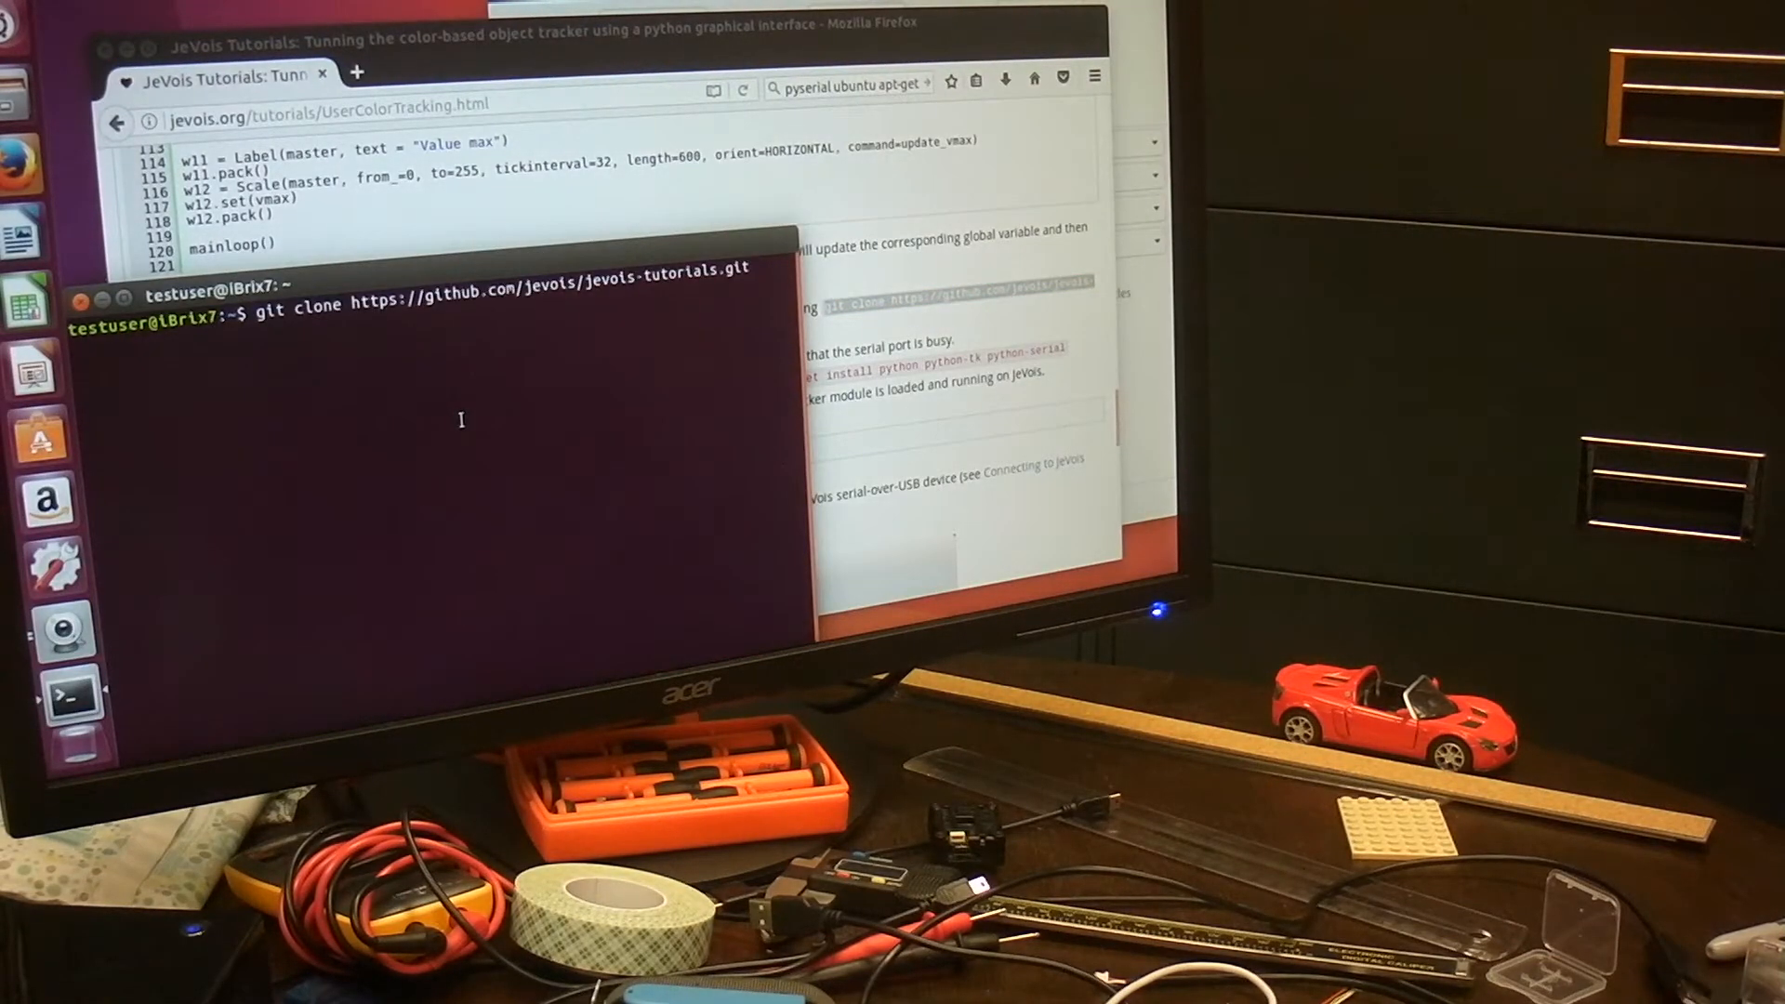
Step: Clone jevois-tutorials and install python, python-tk and python-serial with the sudo password
key("Return")
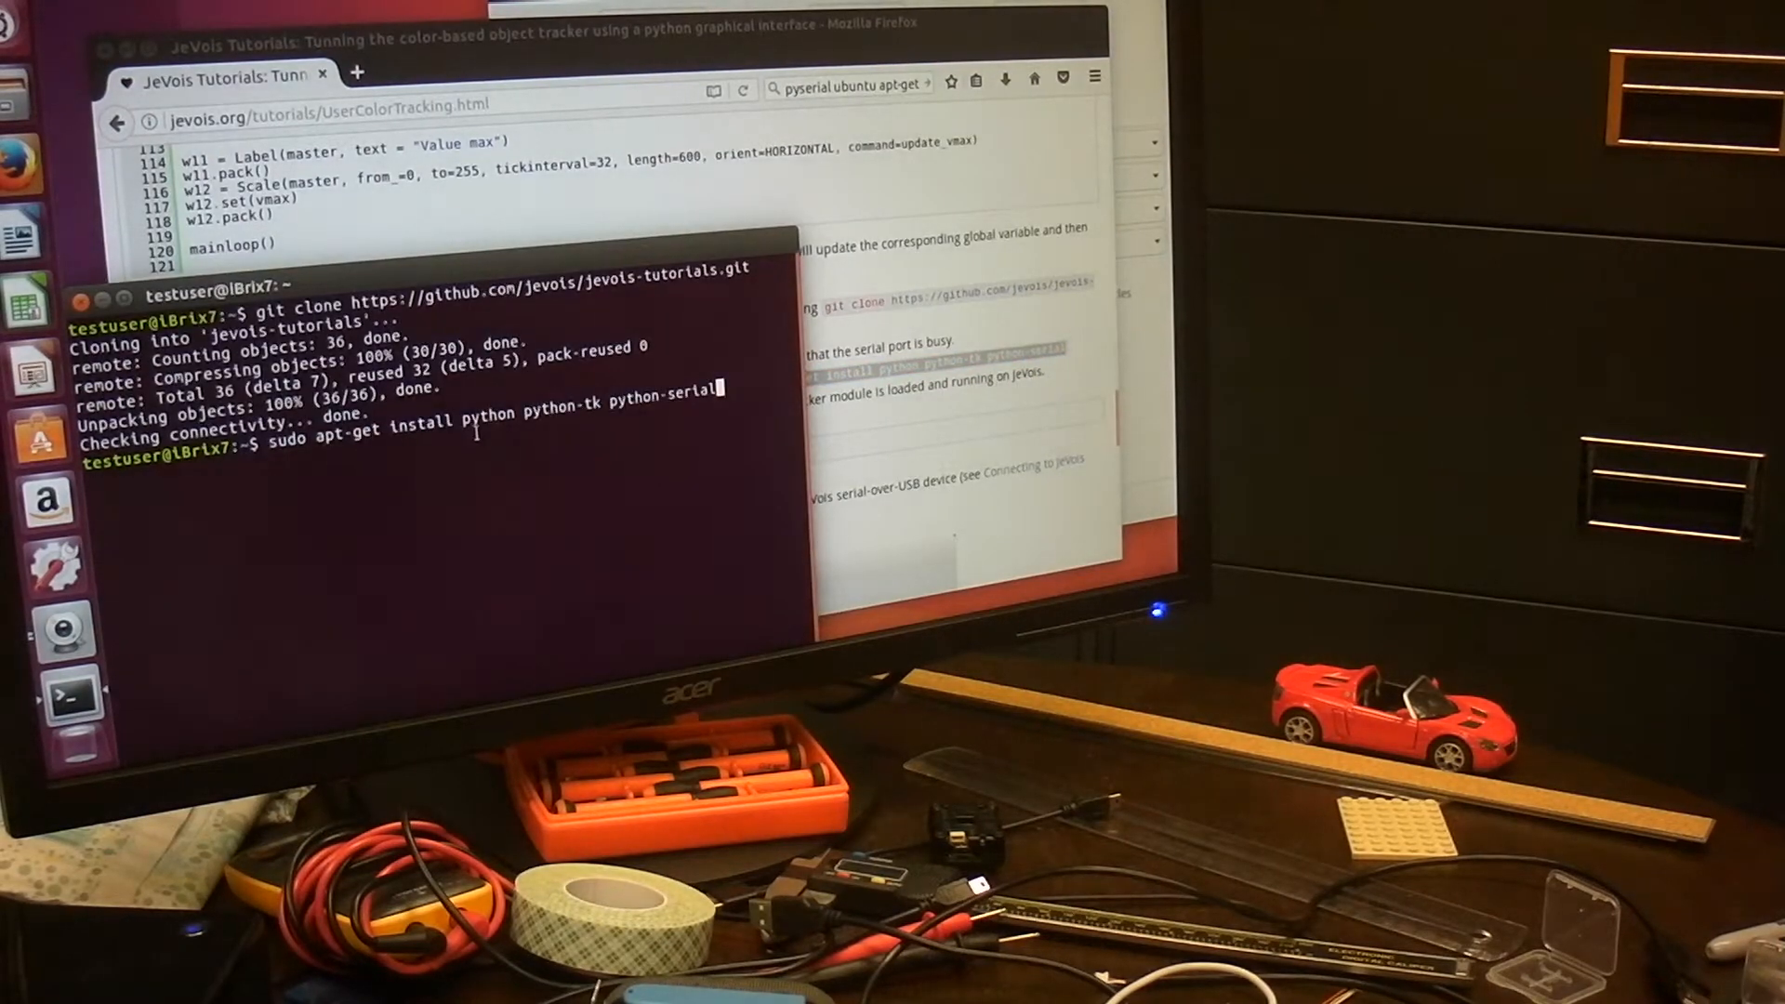
key("Return")
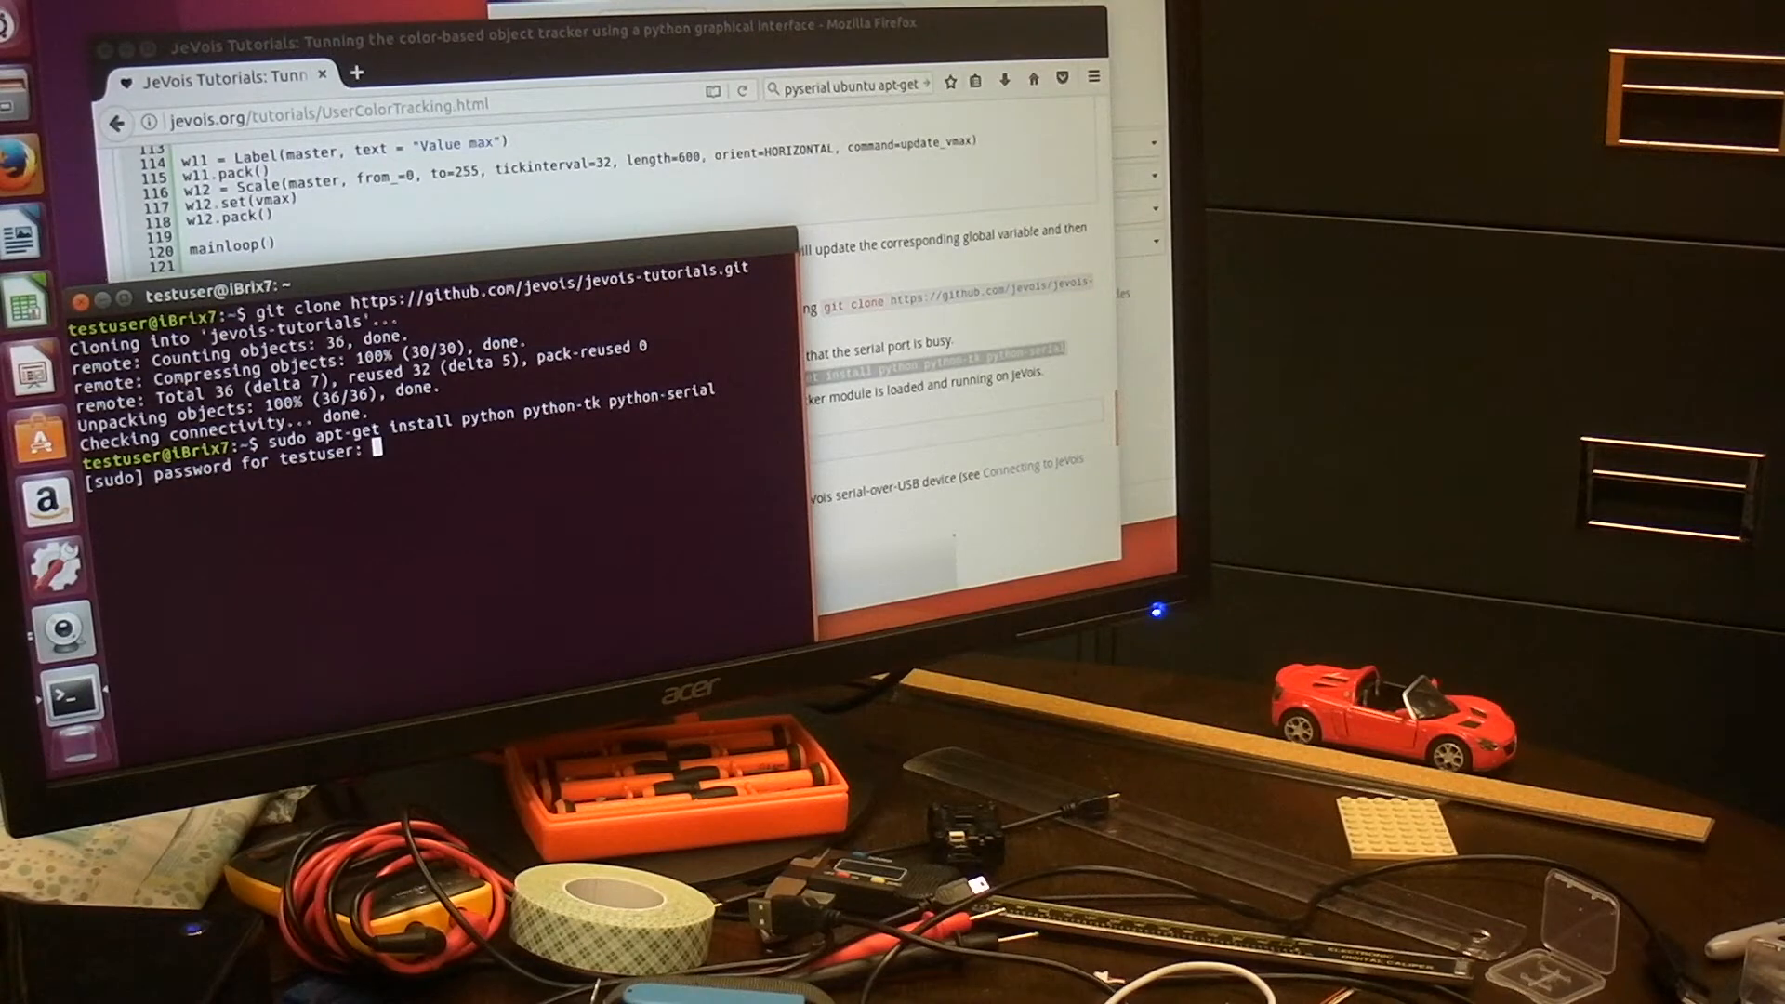
key("Return")
type("~/jevois-tutorials/doc/snip/objecttrackertuning.py")
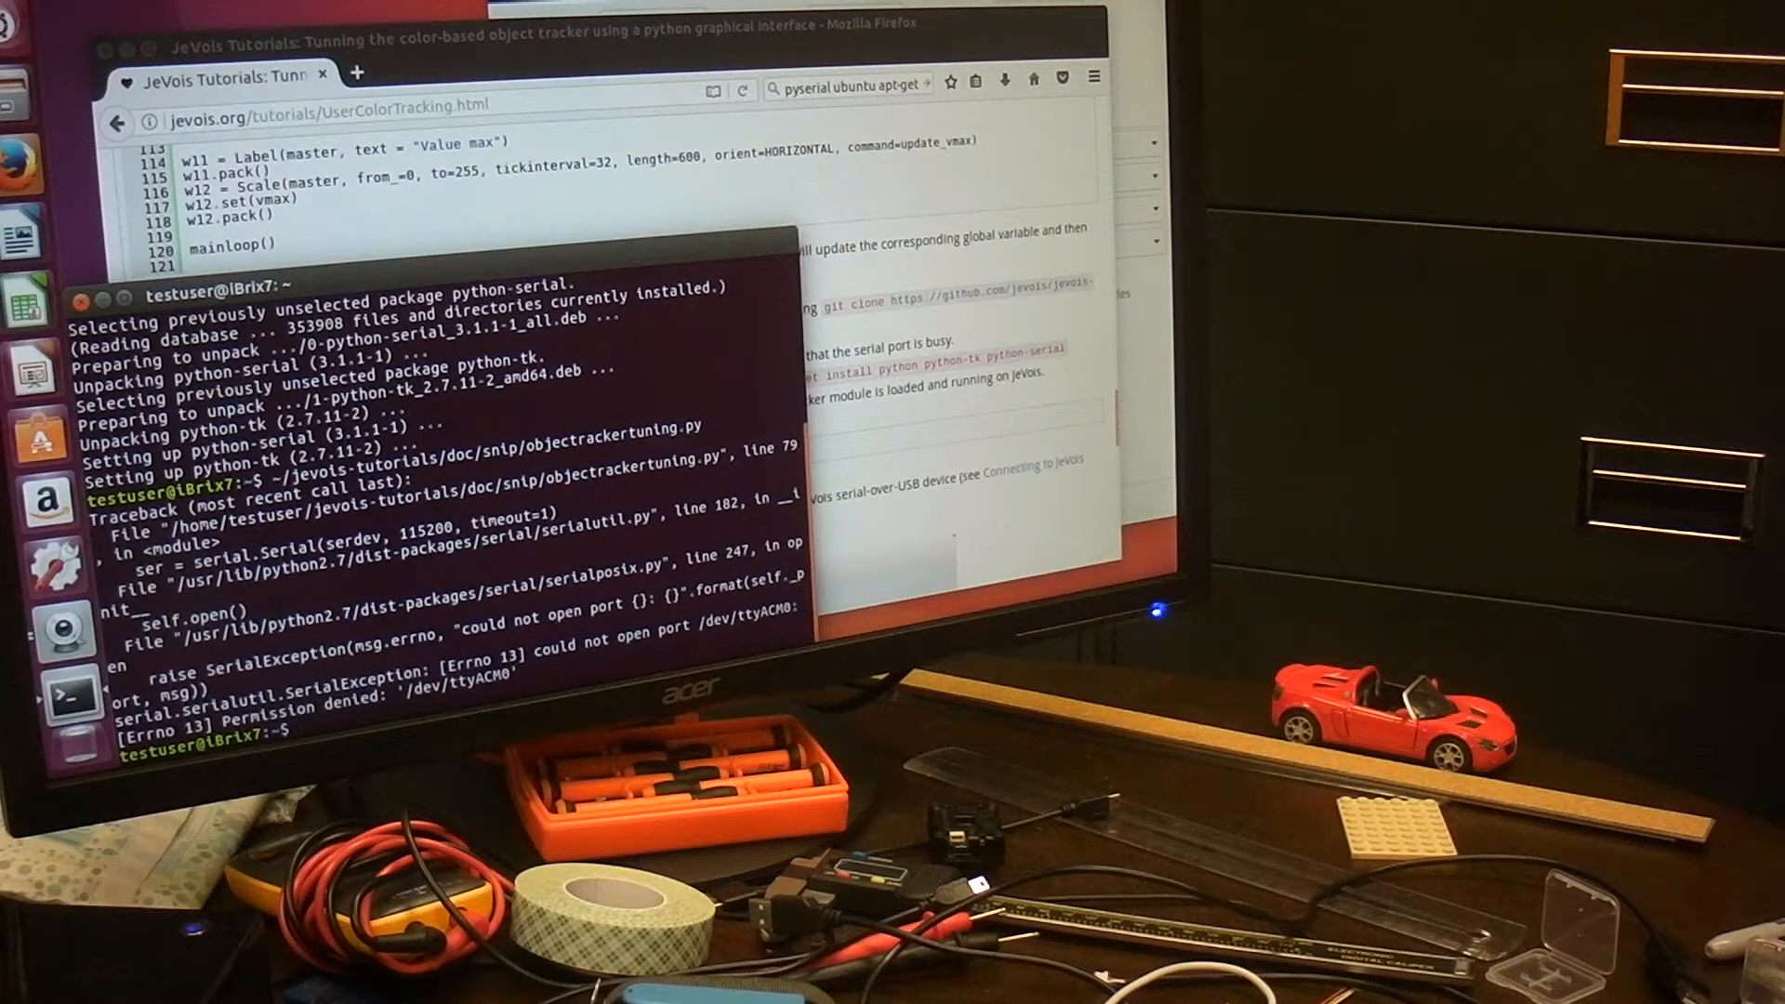
Step: Run sudo chmod 777 on /dev/ttyACM0 to fix the serial permission error
type("sudo")
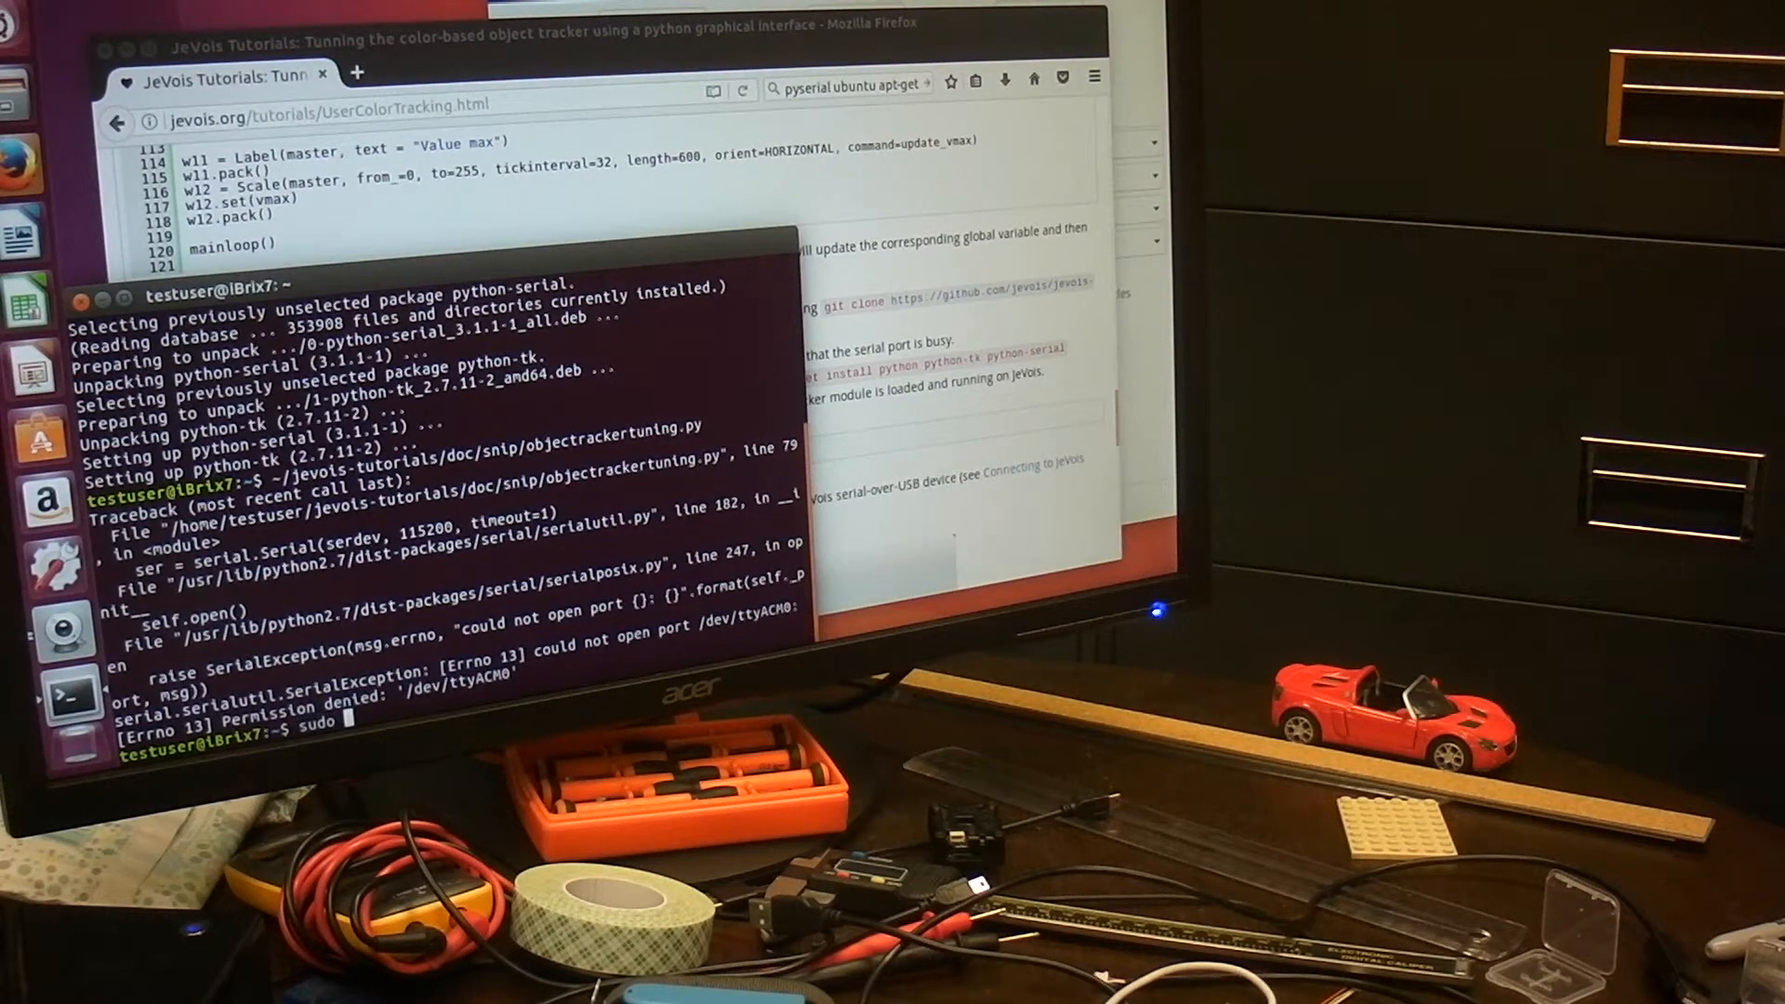
type("chmod 777")
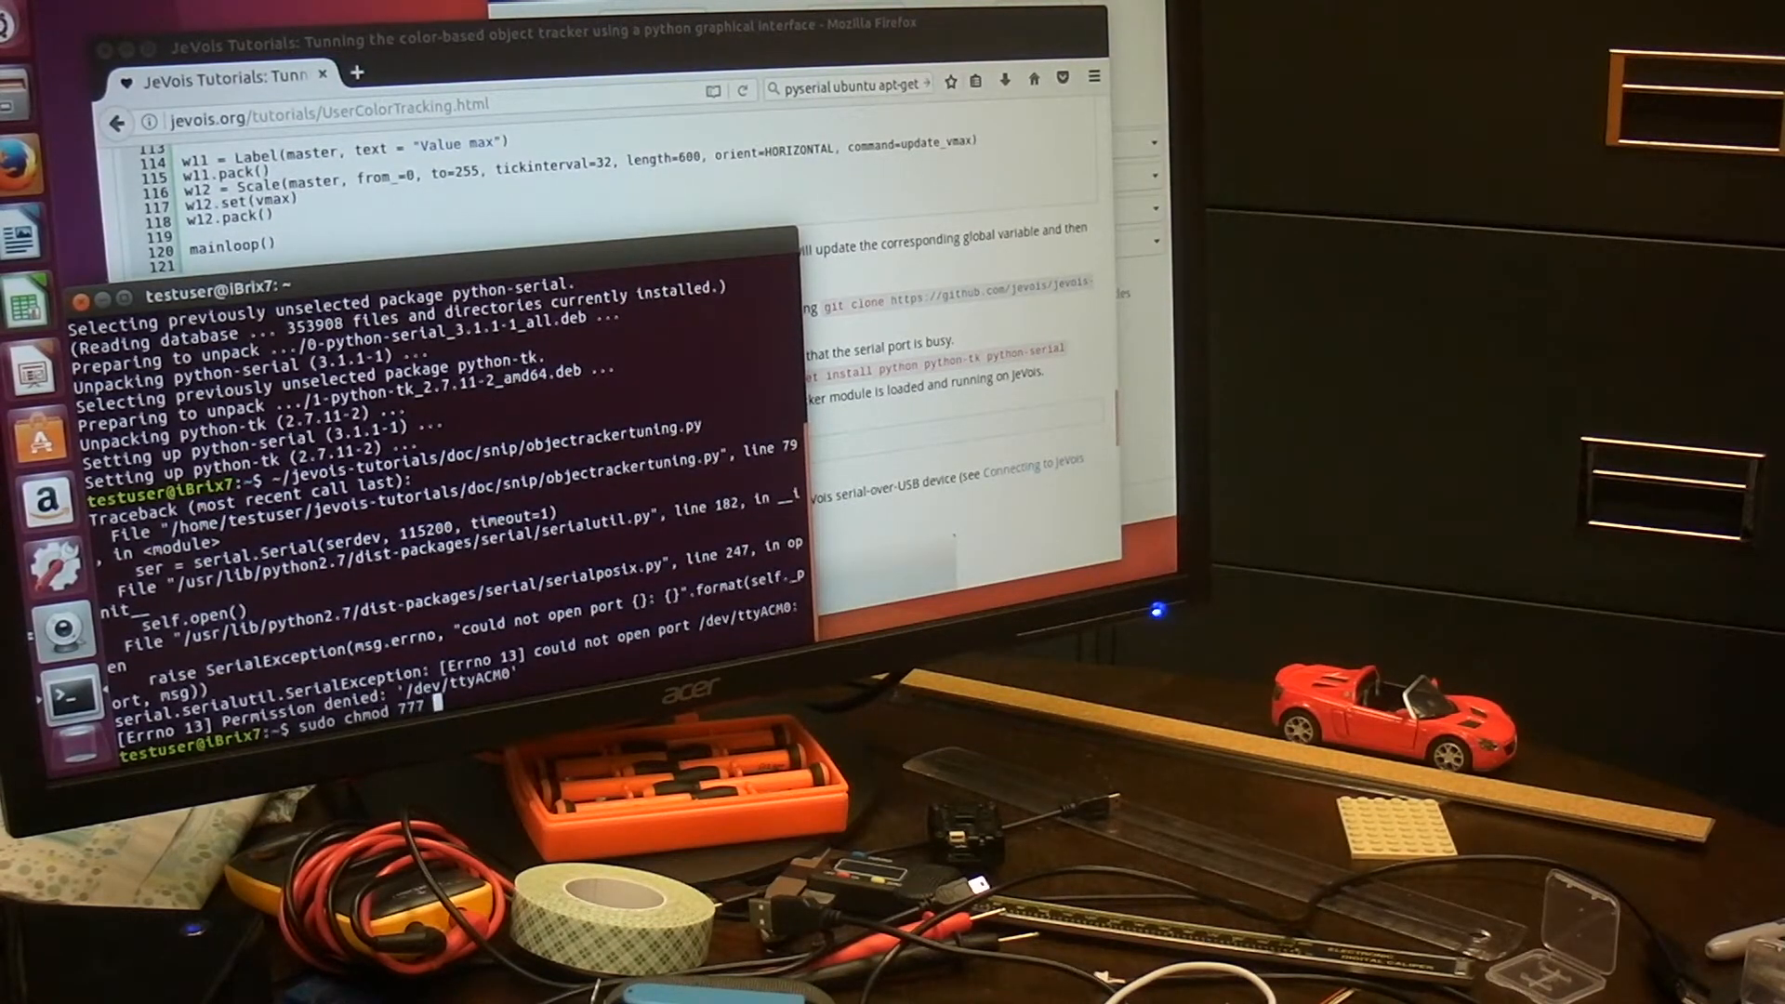
type("/dev/ttyA")
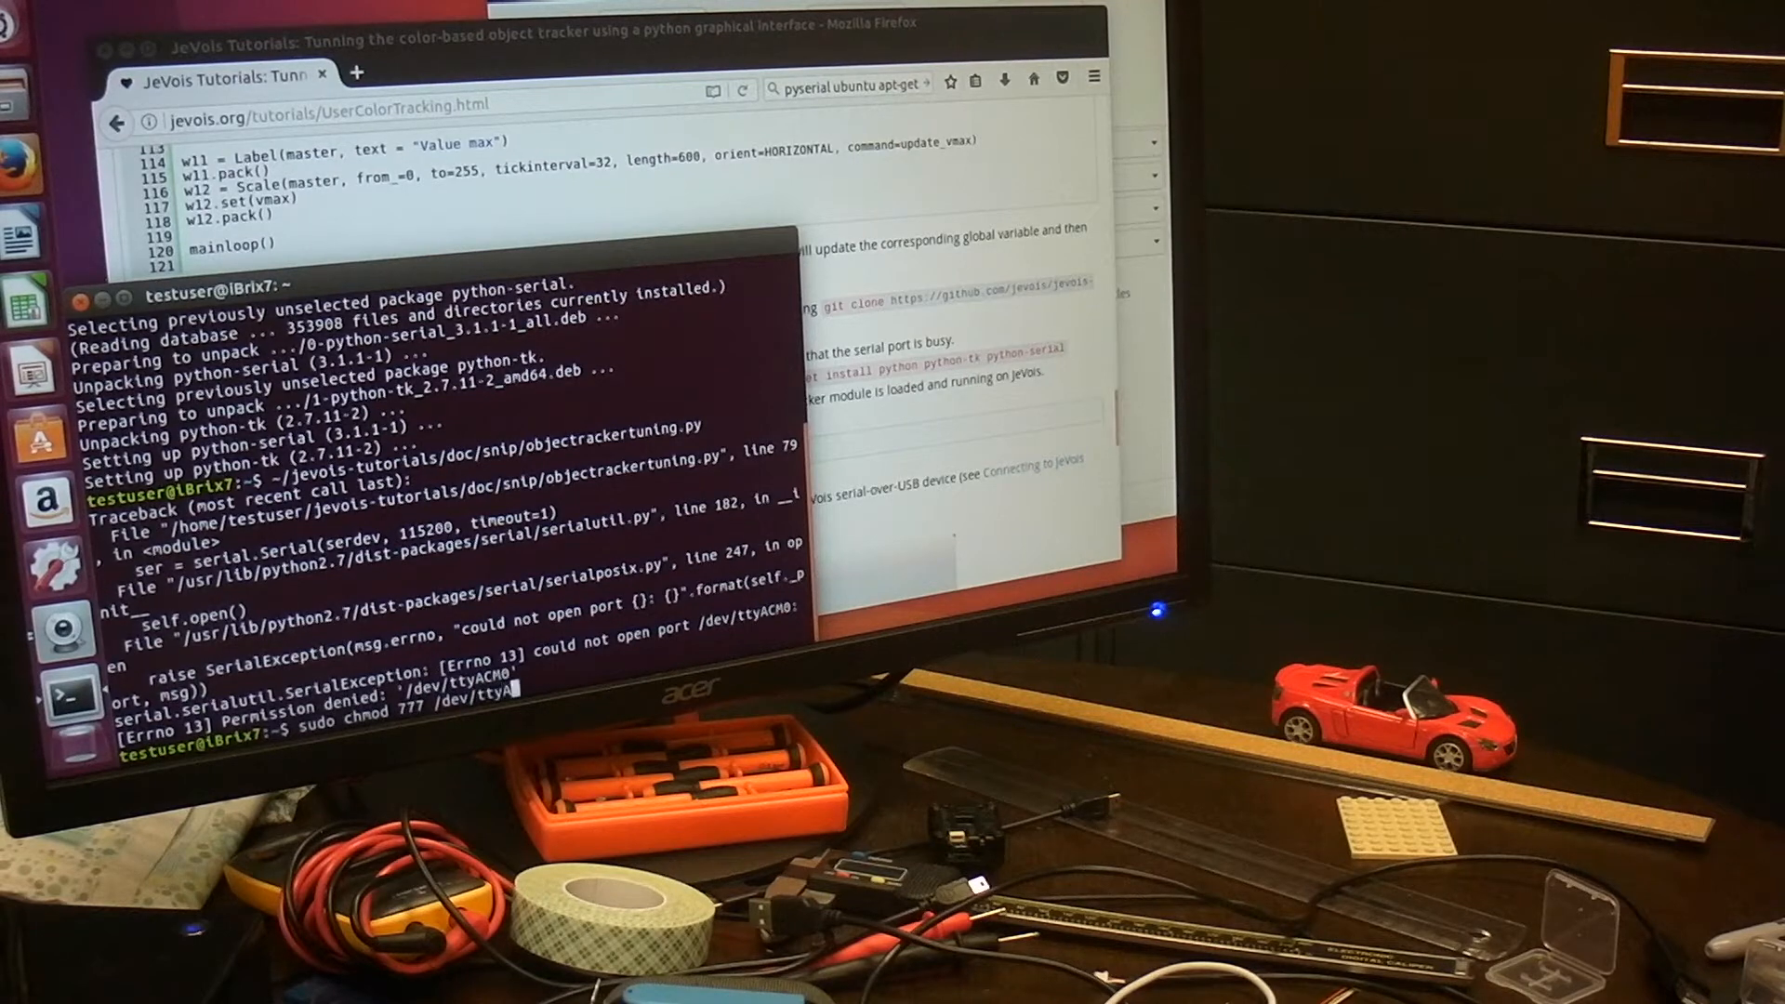
key("Return")
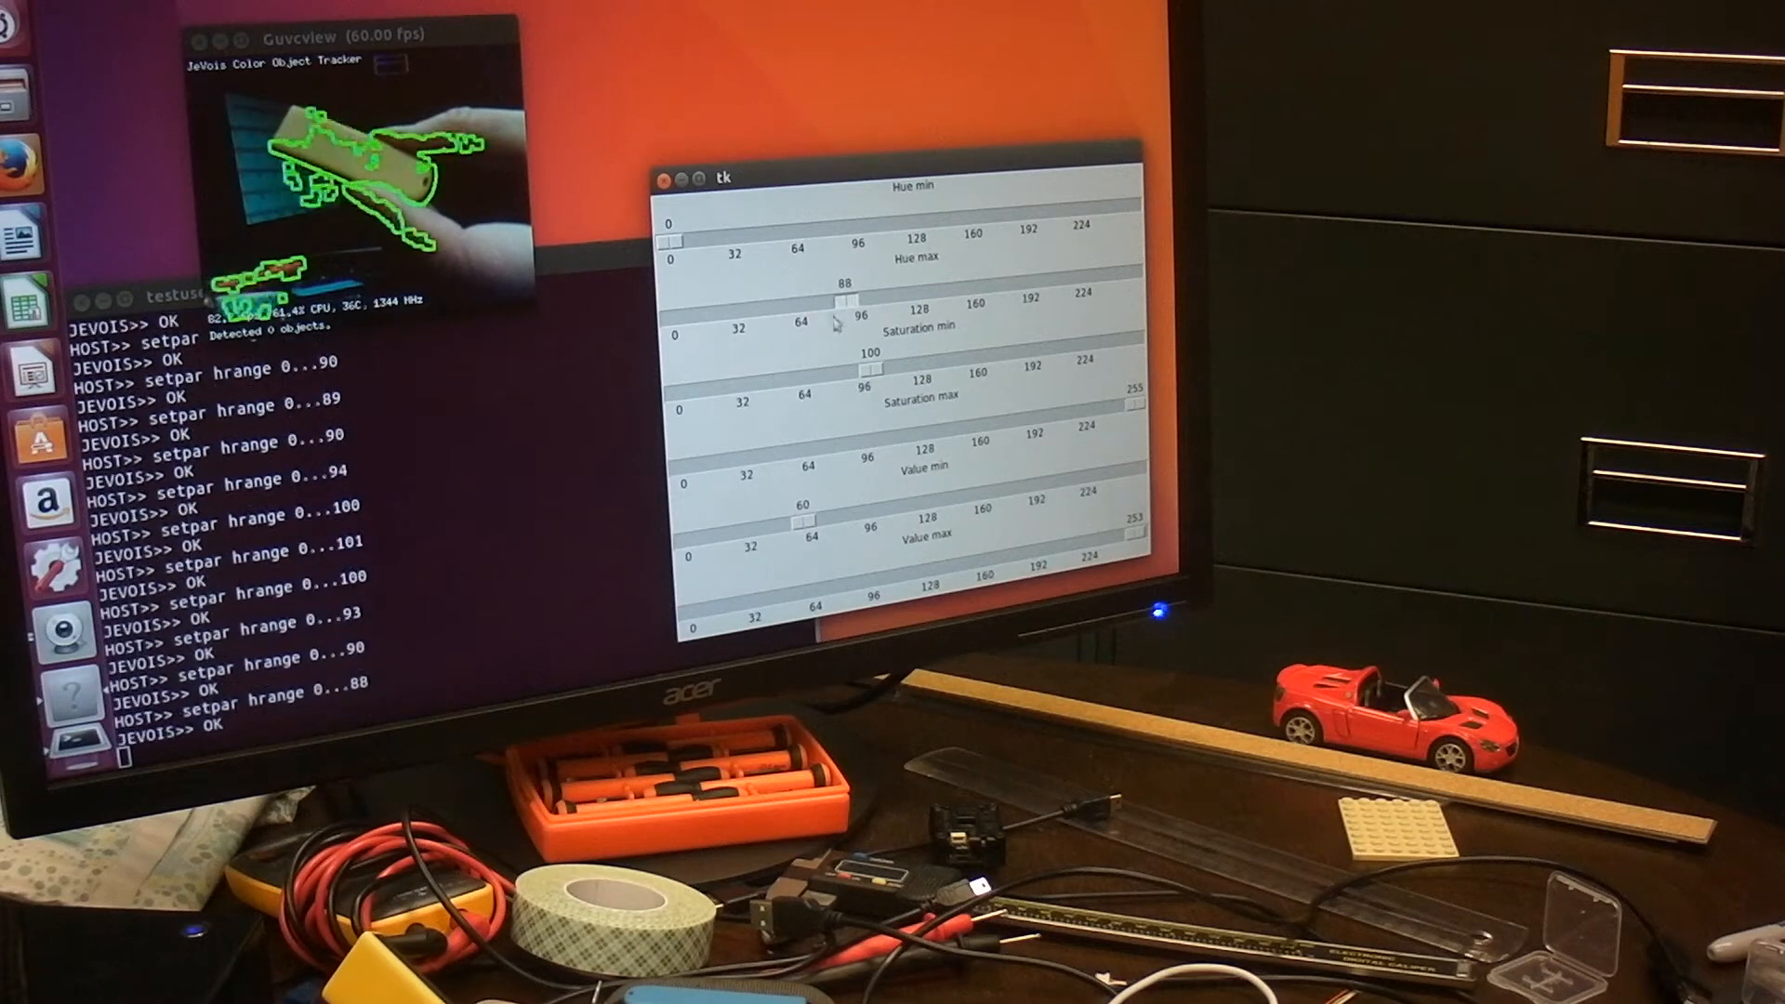
Step: Drag the Hue min slider up to 29, giving a 29–88 hue range
left_click_drag(670, 240, 729, 239)
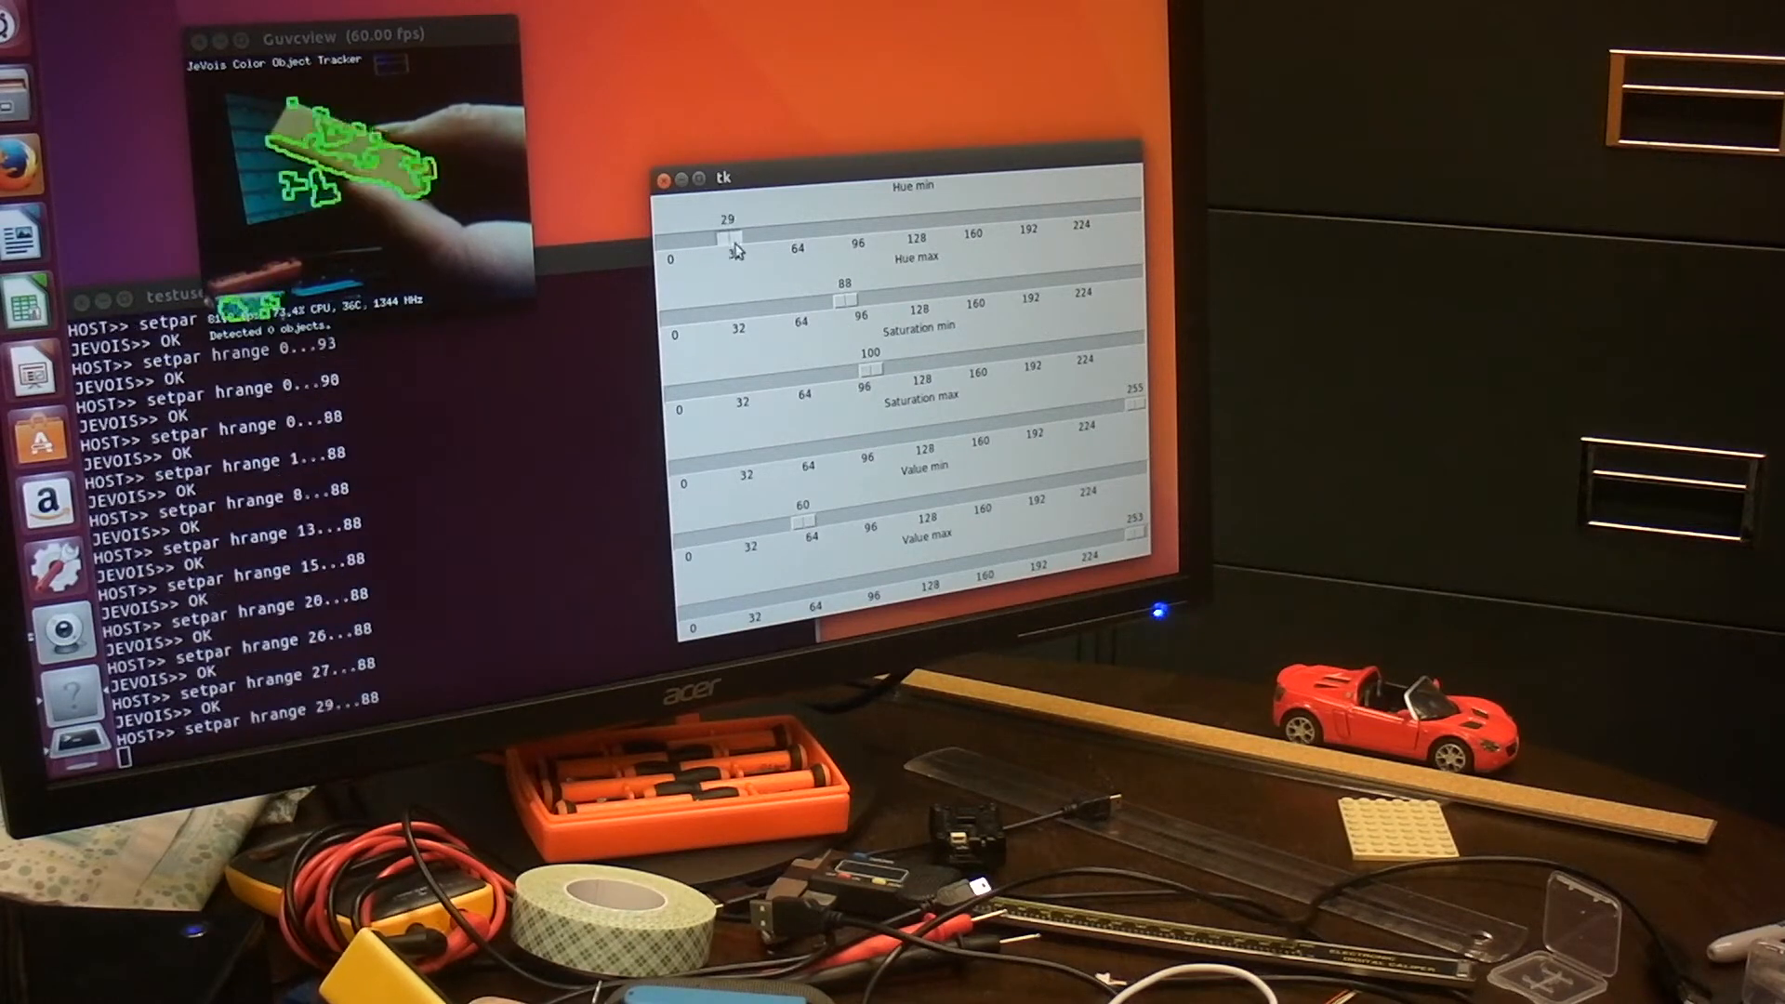